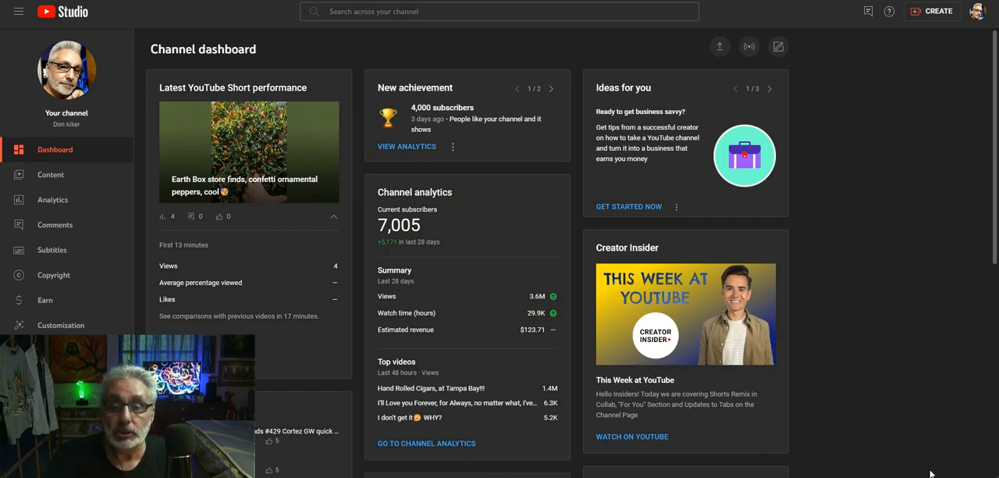
mouse_move(295, 295)
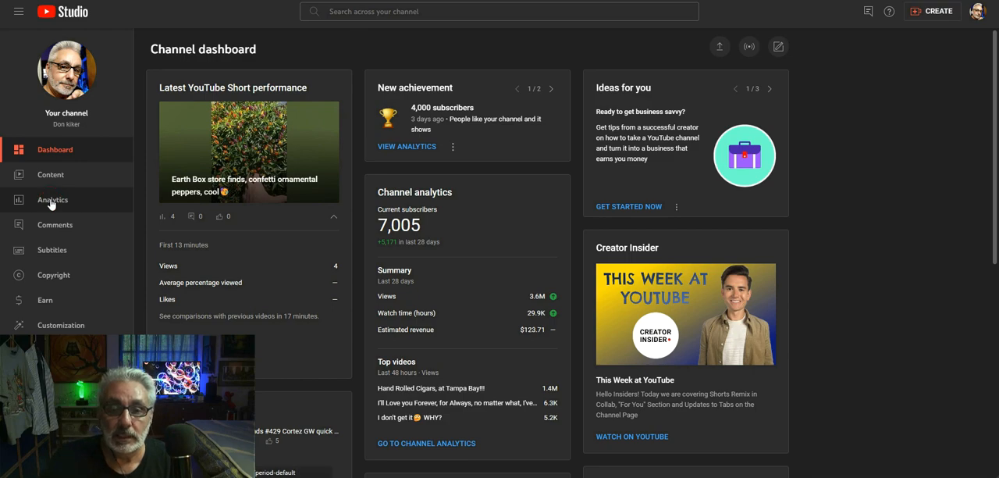
Open Channel analytics and scroll the overview showing 3.6M views and +5.2K subscribers.
left_click(52, 200)
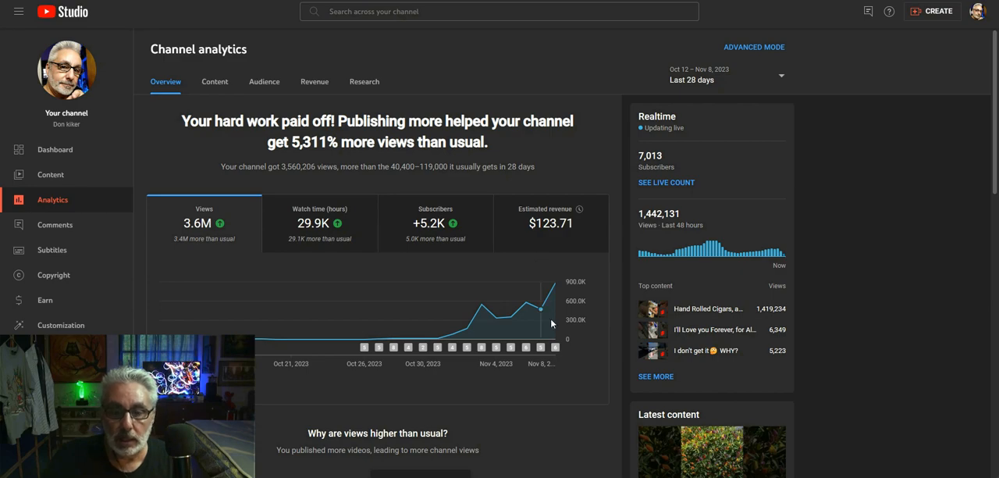
mouse_move(500, 317)
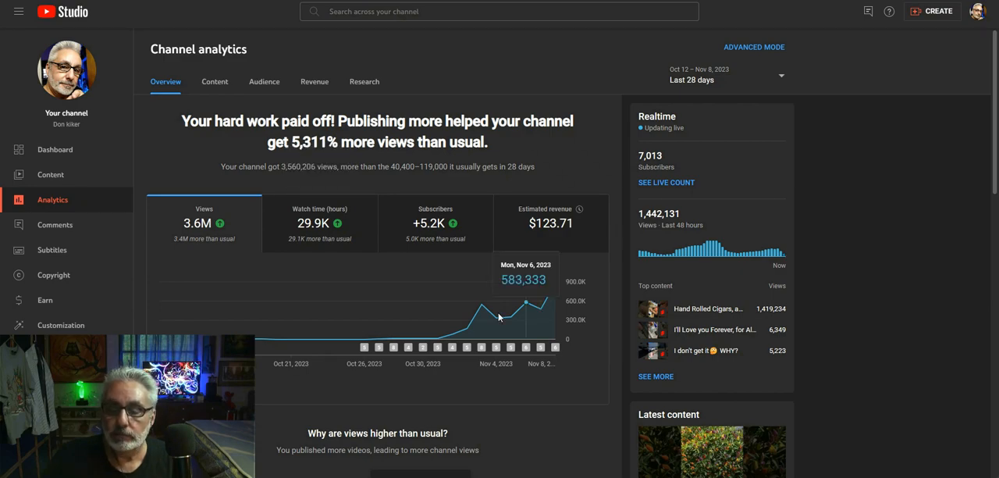
scroll("down", 3)
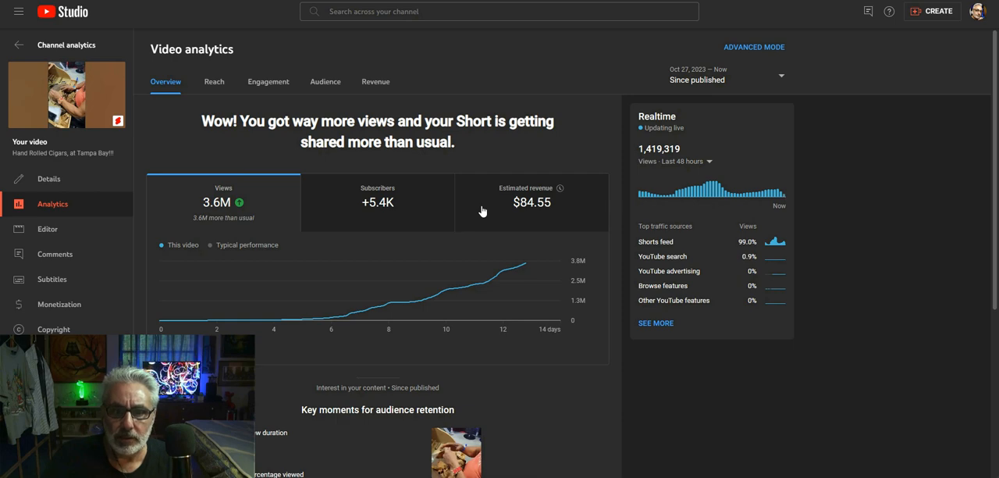
mouse_move(535, 268)
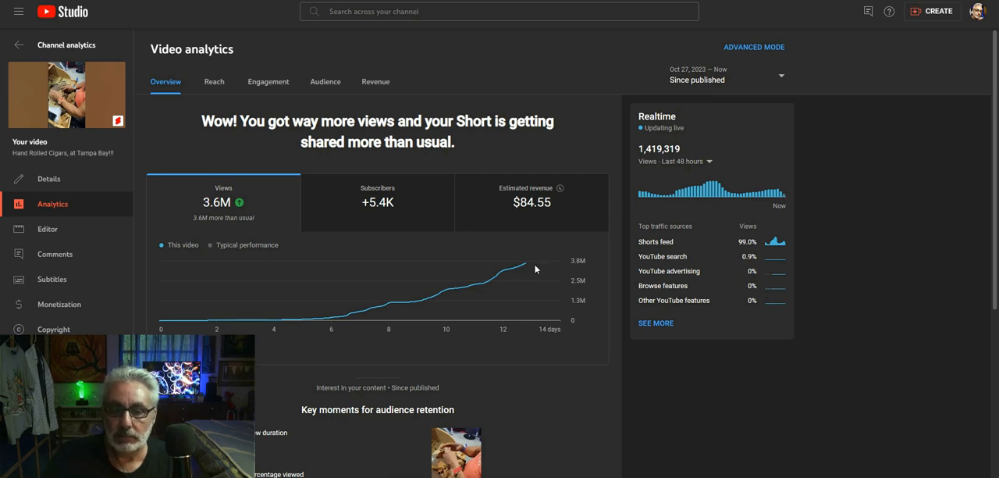
mouse_move(525, 265)
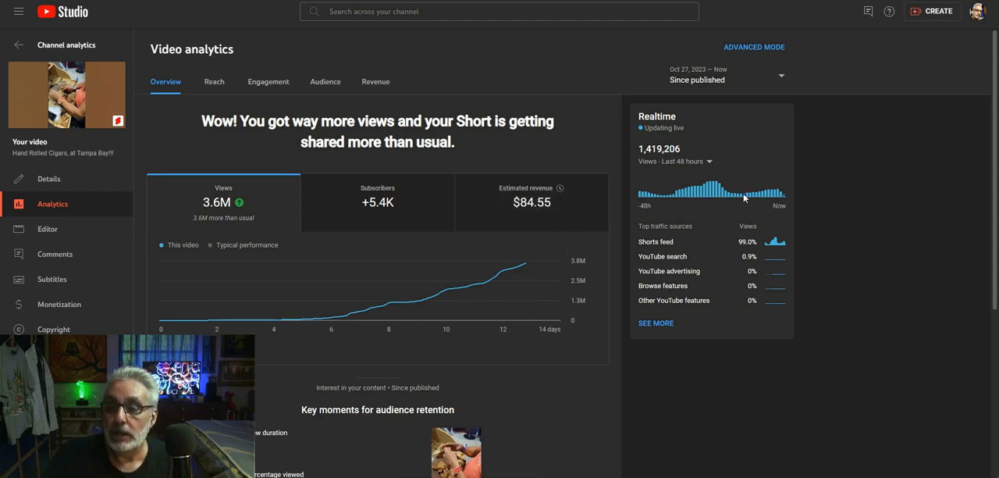
mouse_move(756, 192)
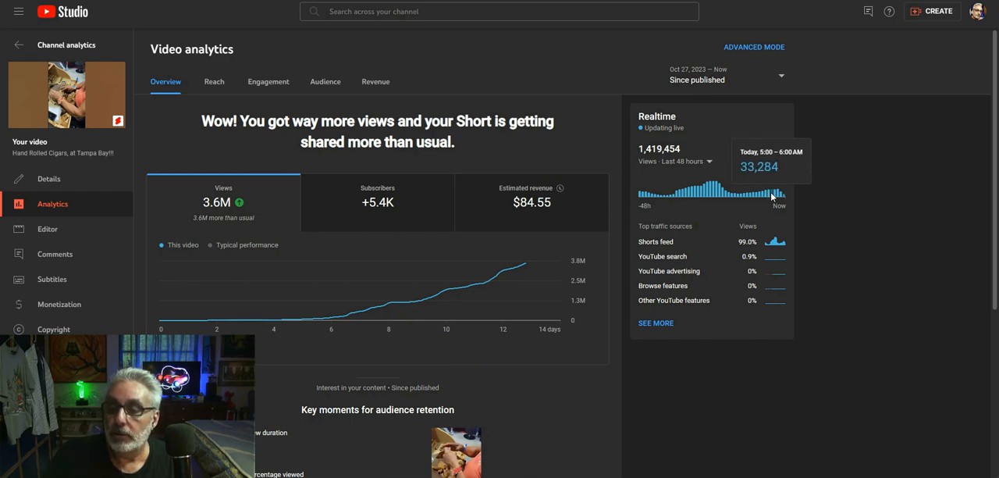
mouse_move(778, 196)
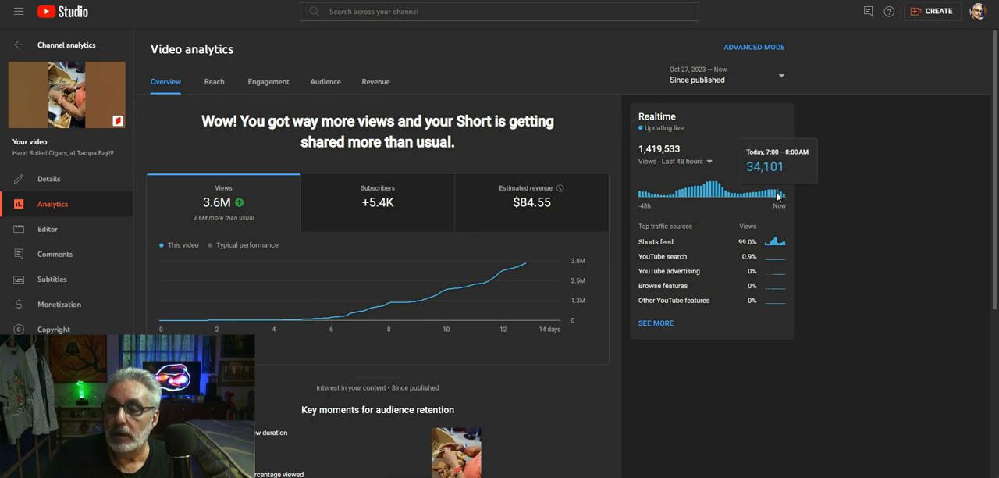
mouse_move(784, 195)
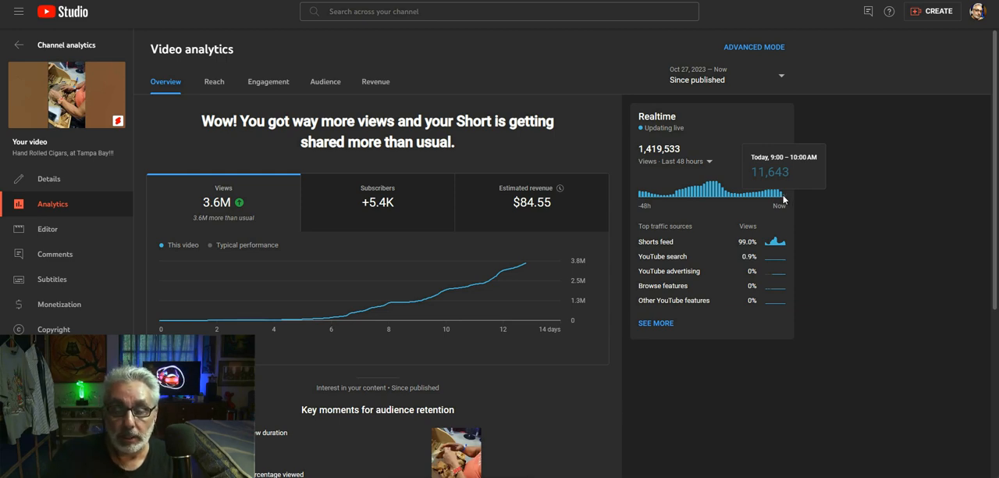
mouse_move(773, 202)
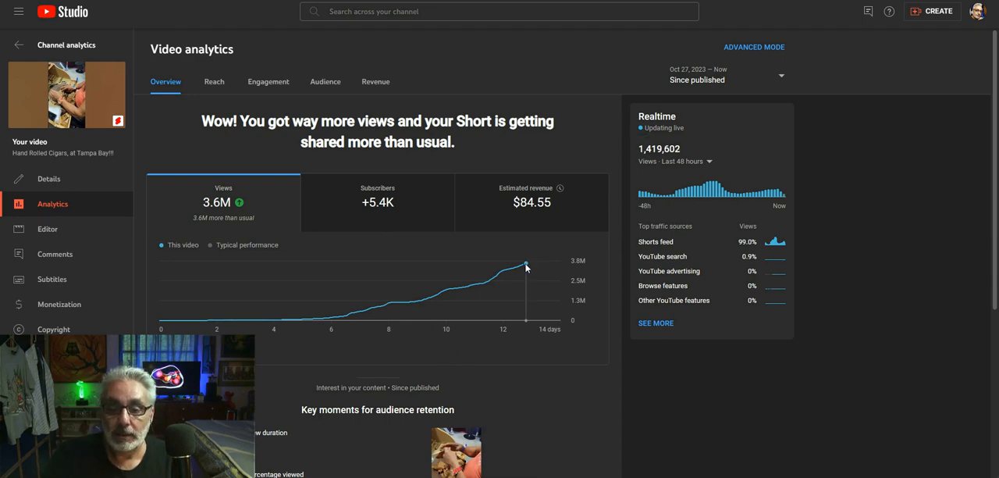
mouse_move(526, 265)
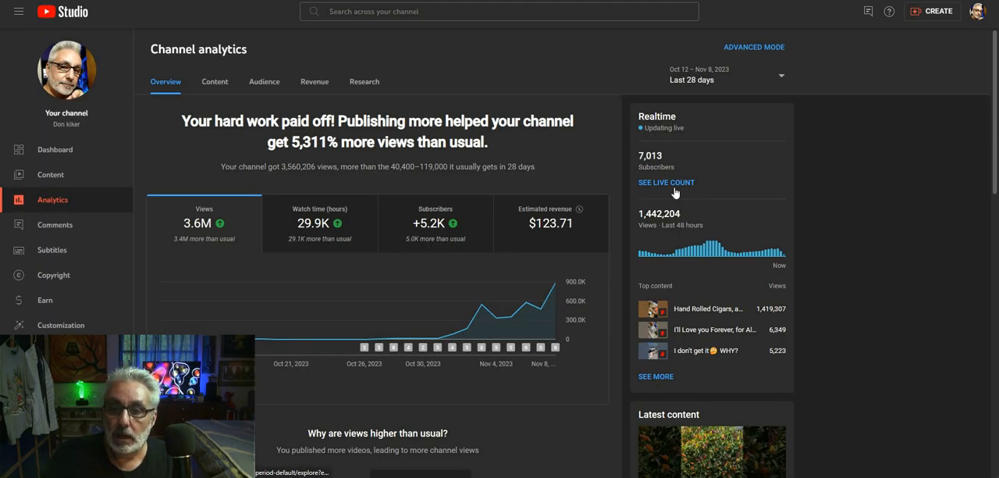
mouse_move(669, 170)
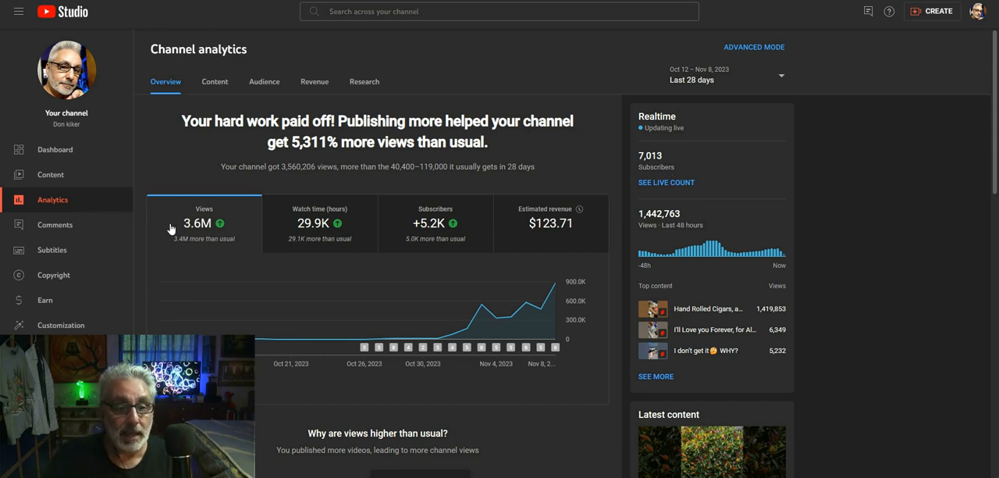
mouse_move(418, 268)
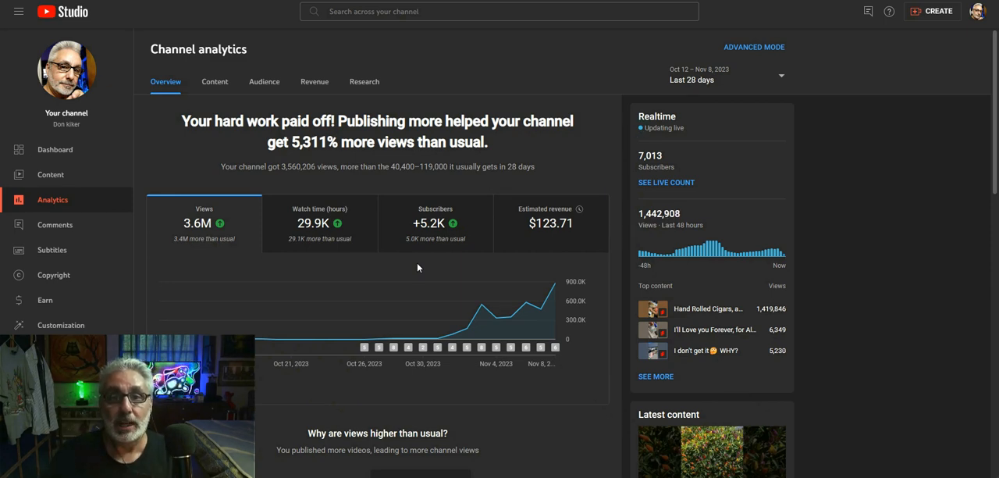
mouse_move(440, 257)
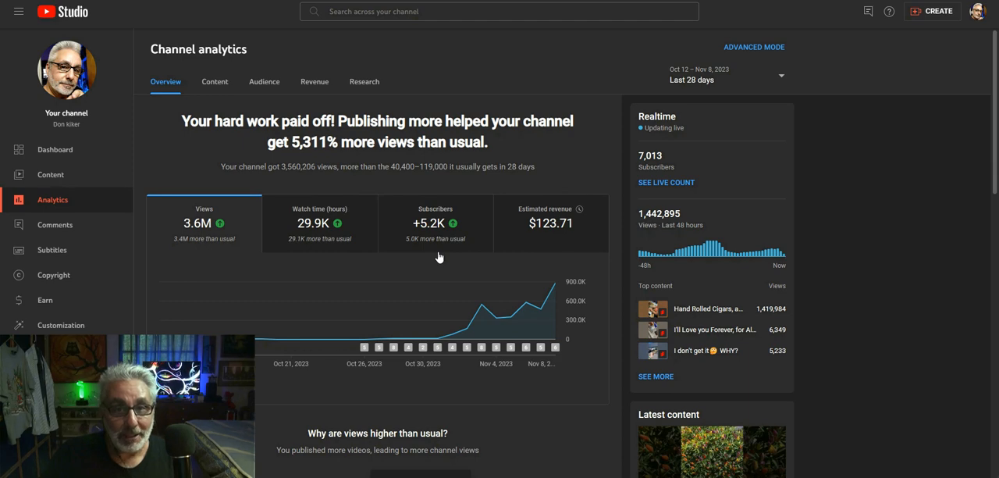
mouse_move(499, 225)
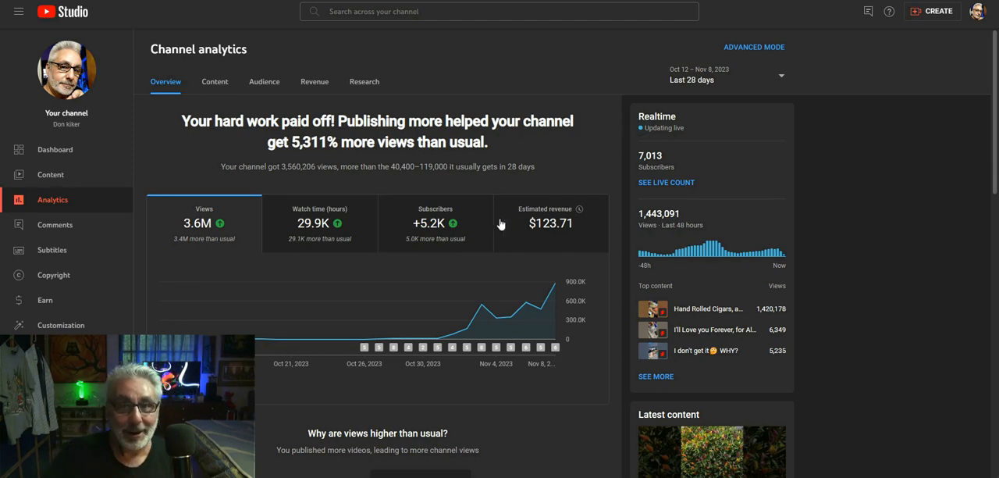